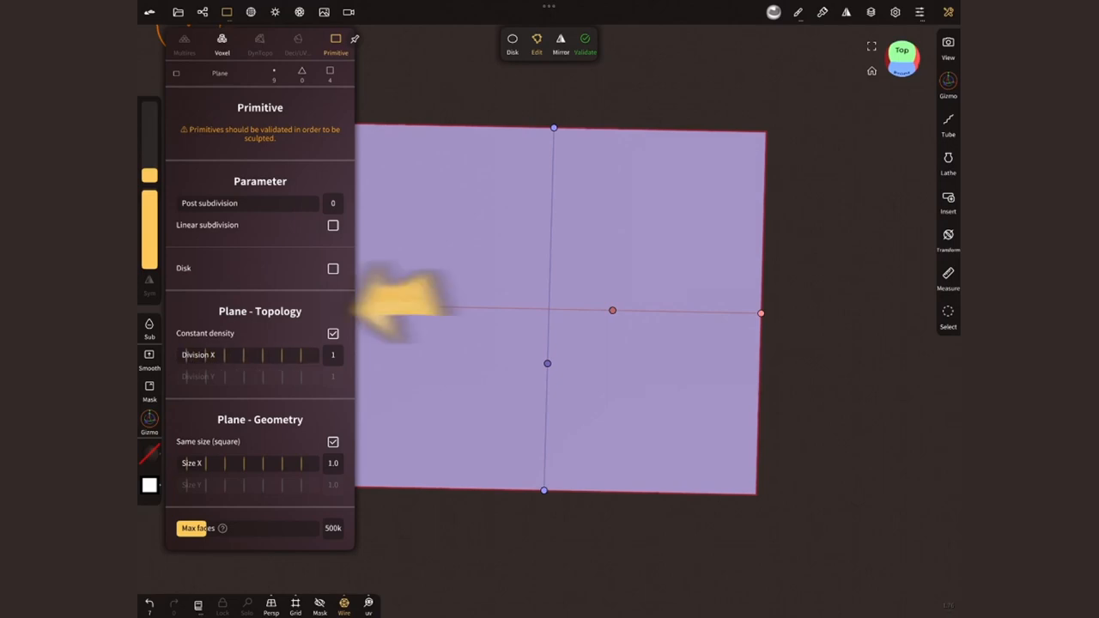
Step: Adjust the Plane primitive's density setting, keeping a single division
{"action": "left_click", "coordinate": [585, 41]}
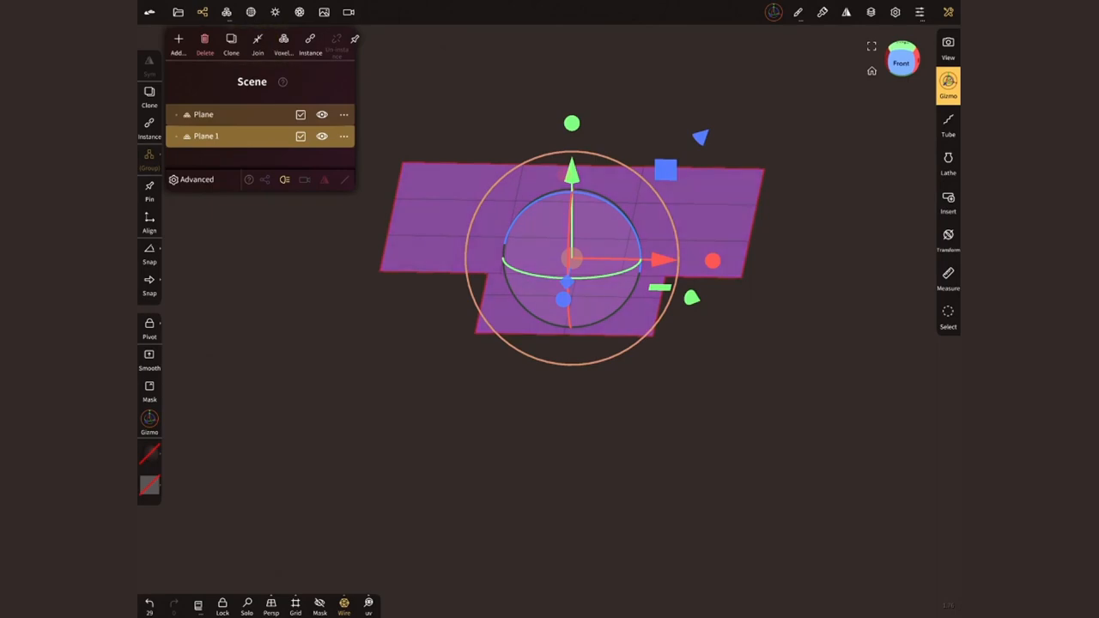
Step: Show the Deci/UV options and scroll down to the UV unwrap controls
{"action": "left_click", "coordinate": [227, 12]}
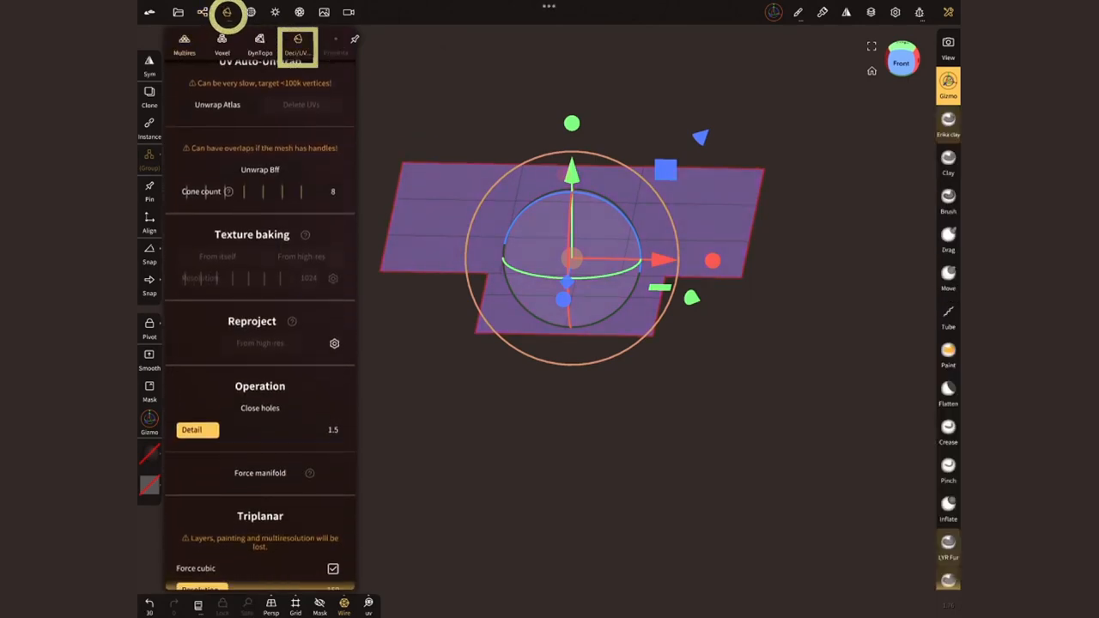
{"action": "scroll", "scroll_direction": "down", "scroll_amount": 3}
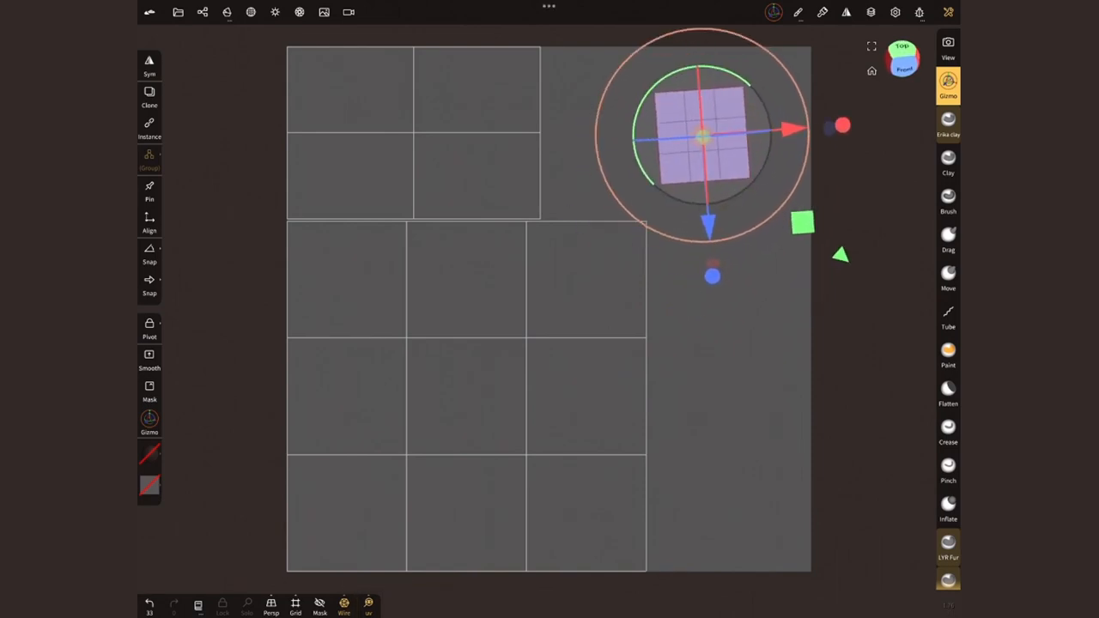
Step: Import the UV layout image into the Procreate canvas via Actions > Add > Insert a file
{"action": "left_click", "coordinate": [948, 49]}
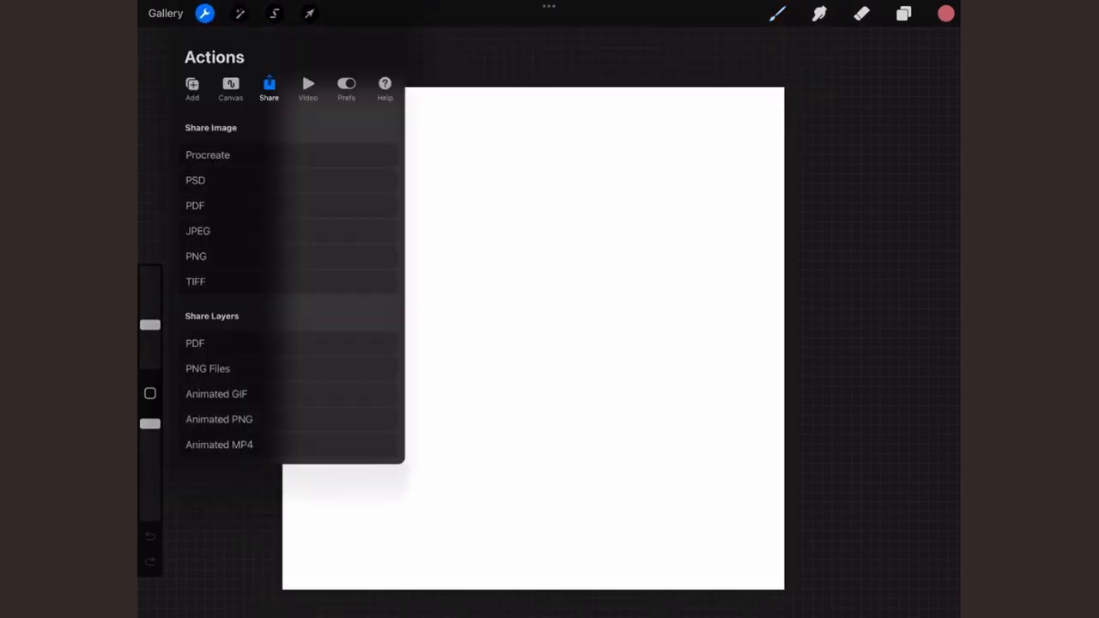
{"action": "left_click", "coordinate": [192, 86]}
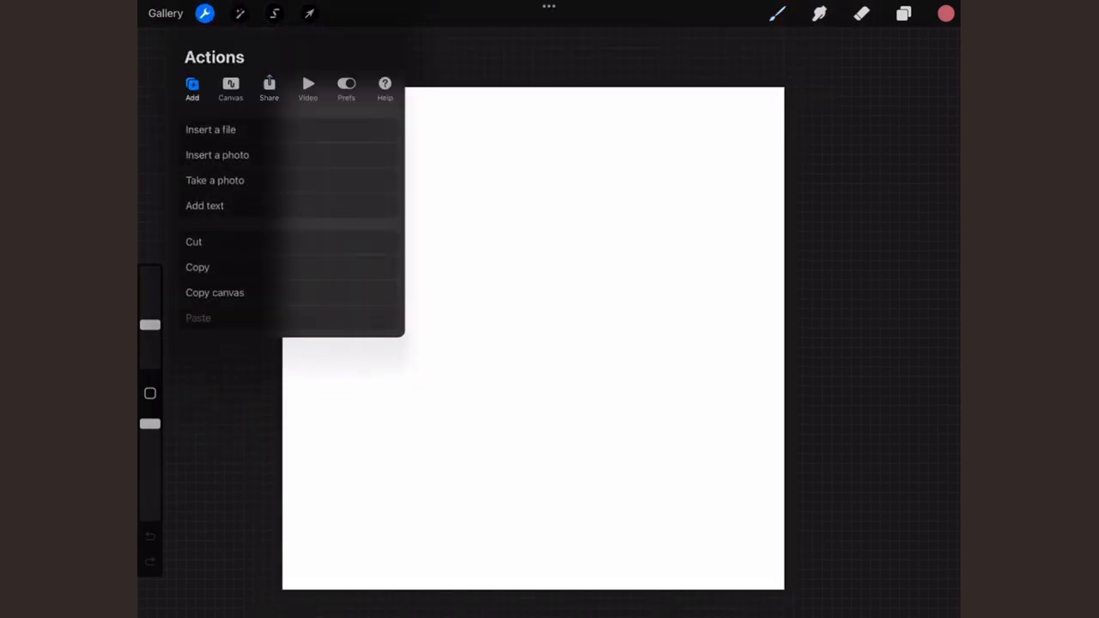
{"action": "left_click", "coordinate": [217, 155]}
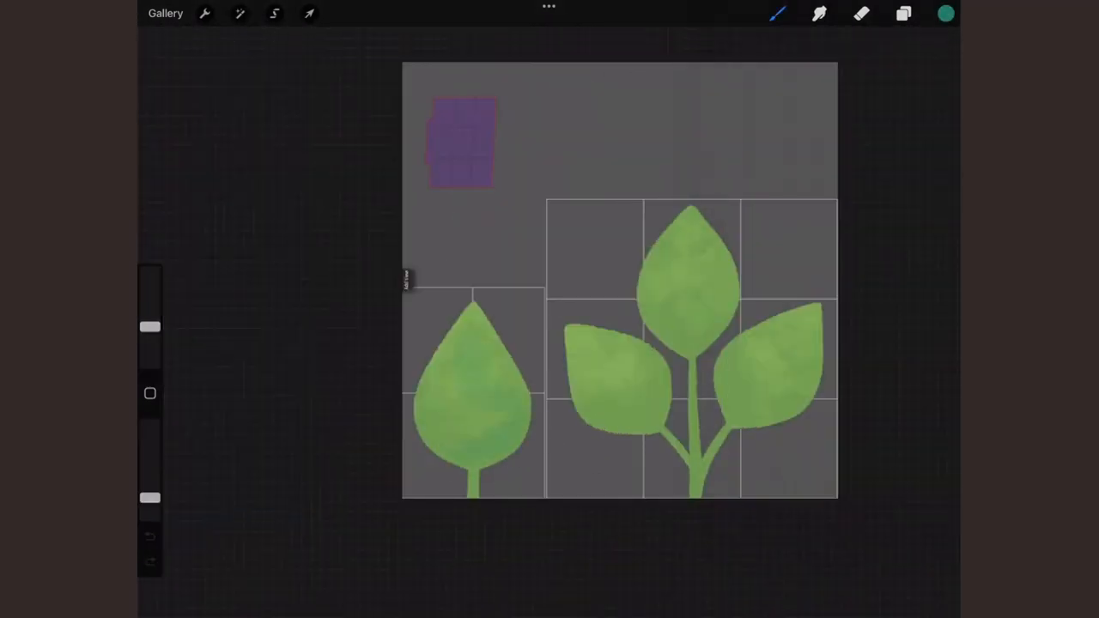
Step: Paint light green leaf veins, hide the UV grid layer, and export as PNG
{"action": "left_click", "coordinate": [777, 13]}
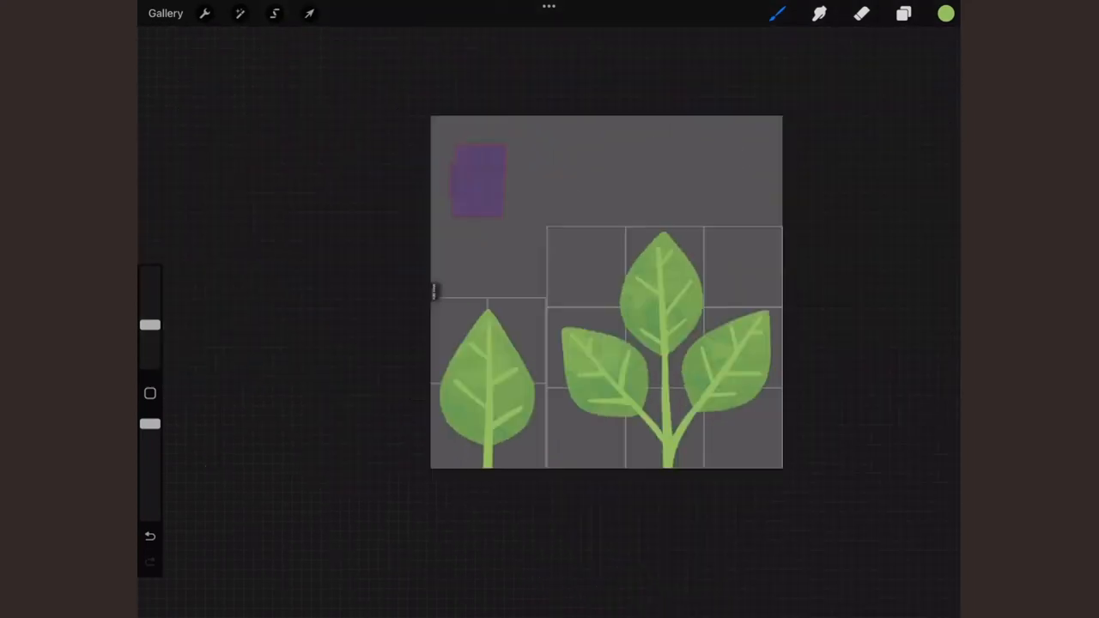
{"action": "left_click", "coordinate": [903, 13]}
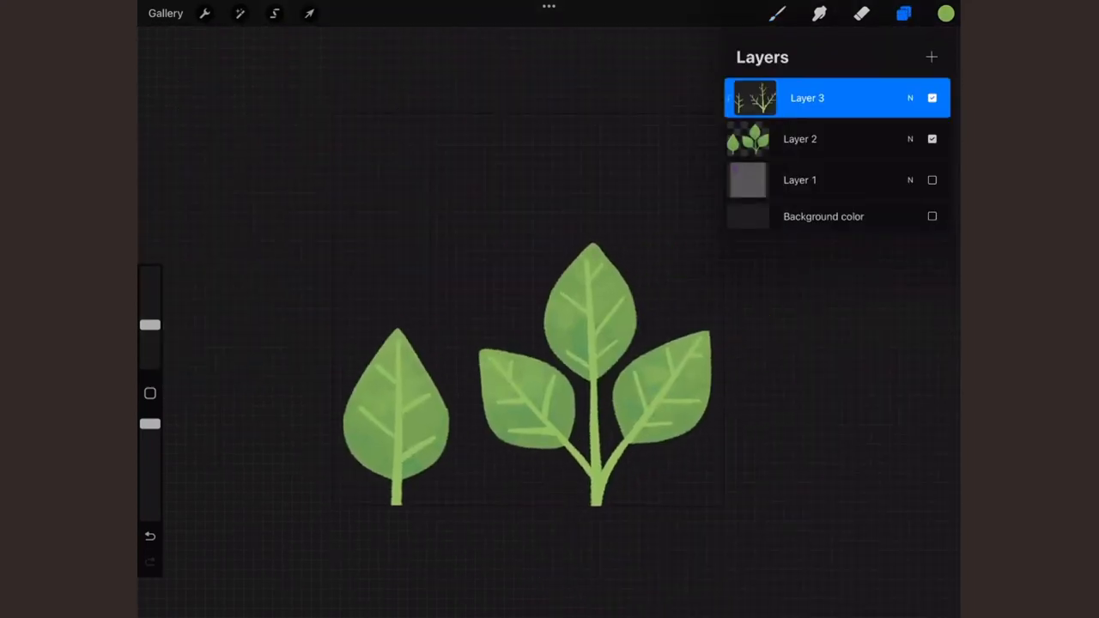
{"action": "left_click", "coordinate": [204, 13]}
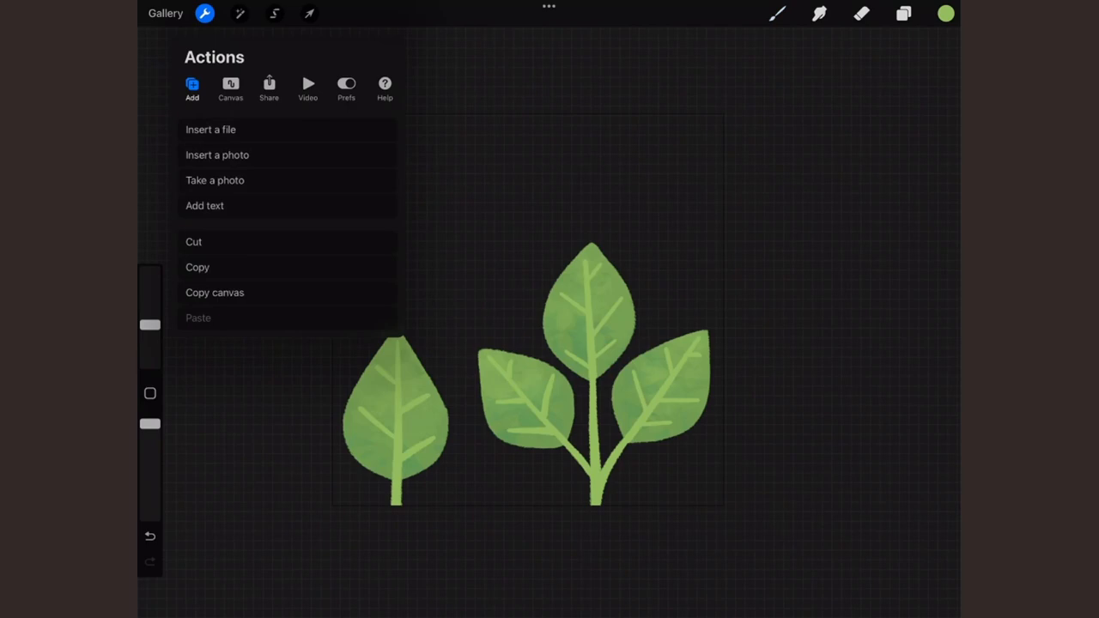
{"action": "left_click", "coordinate": [269, 86]}
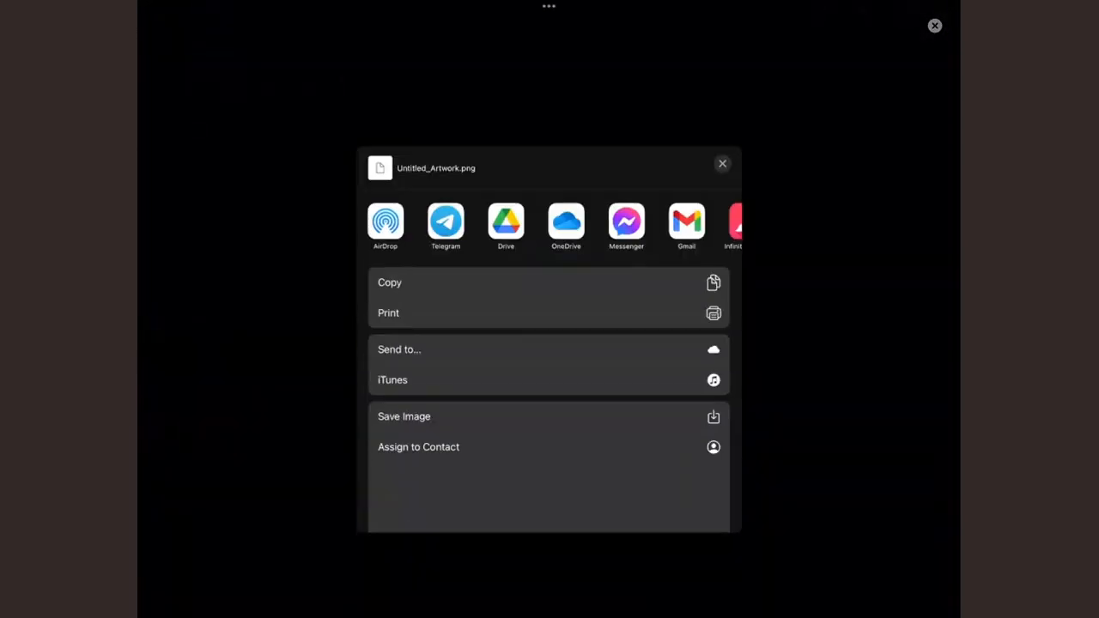
Step: Return to Nomad Sculpt and bring up Plane 1's material settings
{"action": "left_click", "coordinate": [722, 163]}
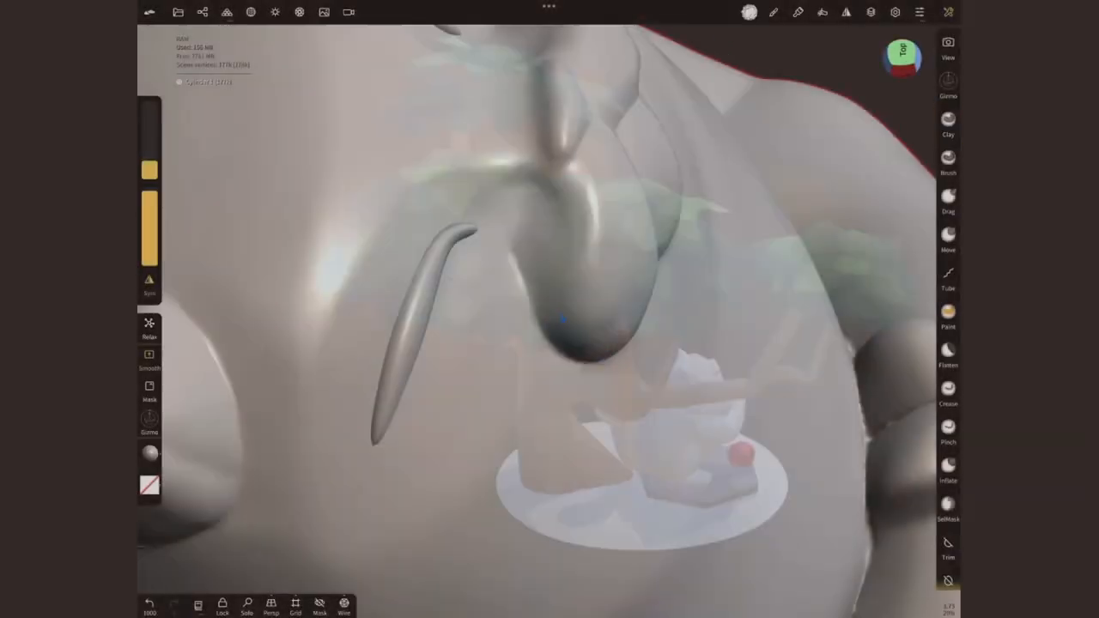
{"action": "left_click", "coordinate": [947, 393]}
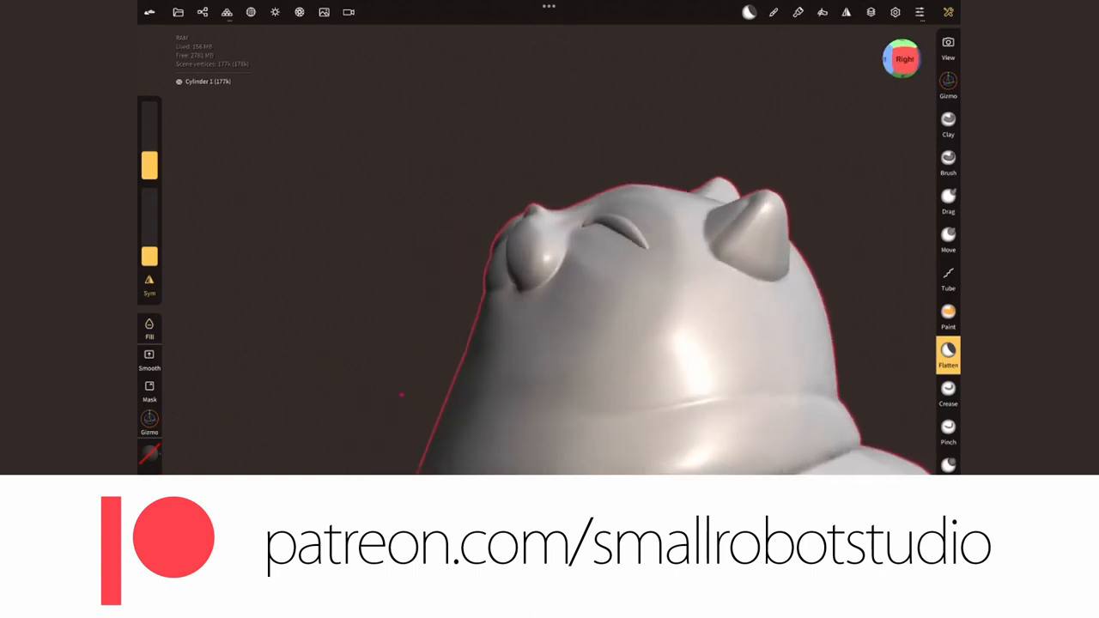
{"action": "left_click", "coordinate": [947, 123]}
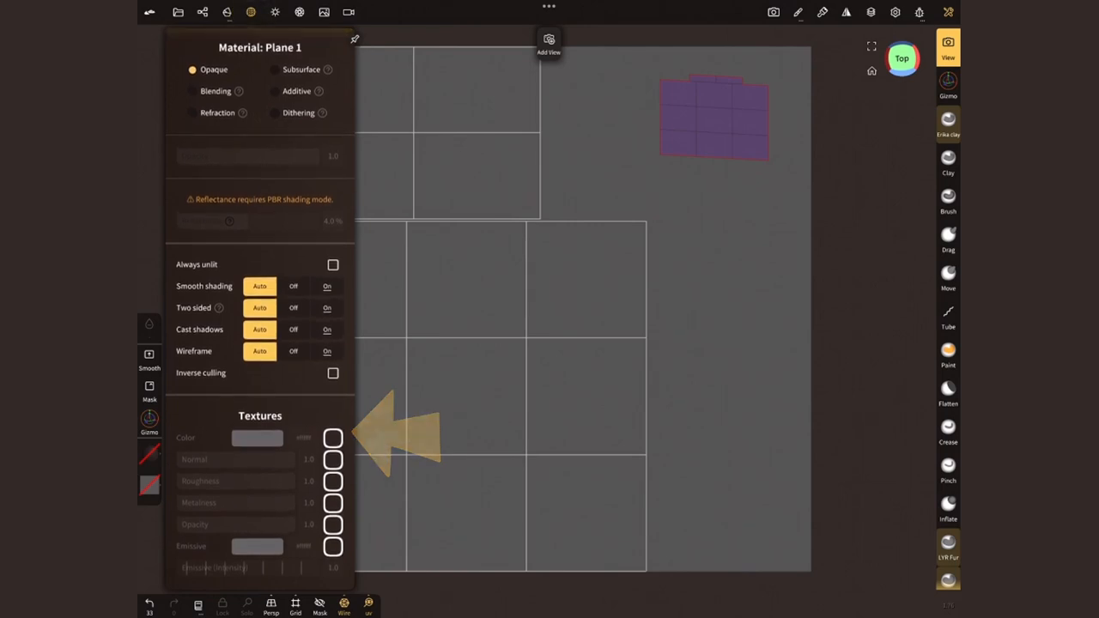
Step: Load Leaf_Tex_test.png as Plane 1's Color texture with Mipmap filtering
{"action": "left_click", "coordinate": [333, 438]}
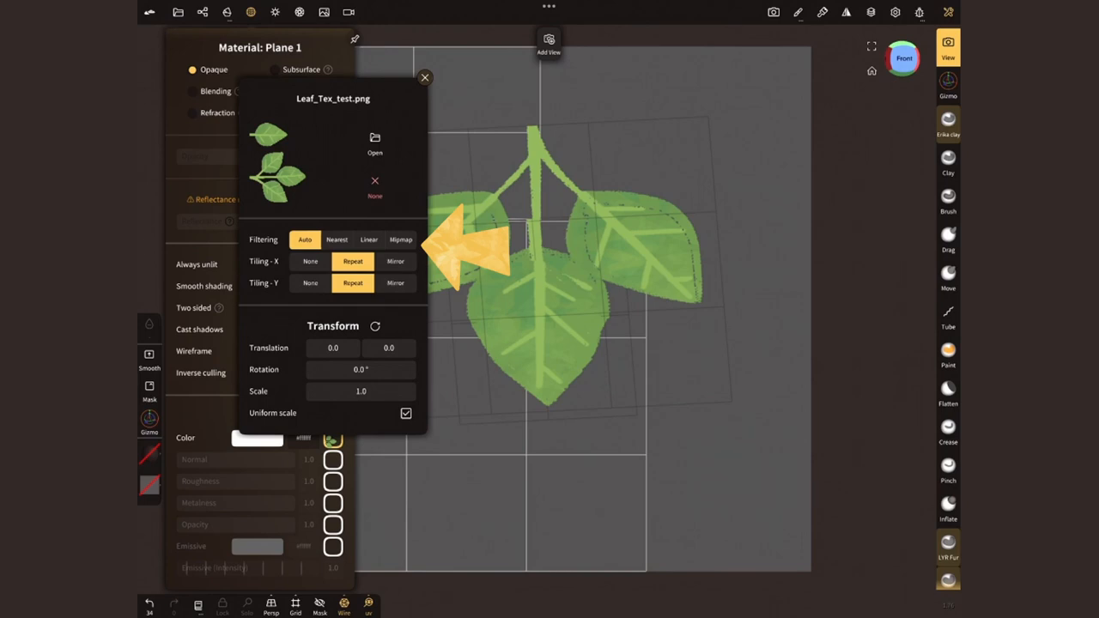
{"action": "left_click", "coordinate": [400, 240]}
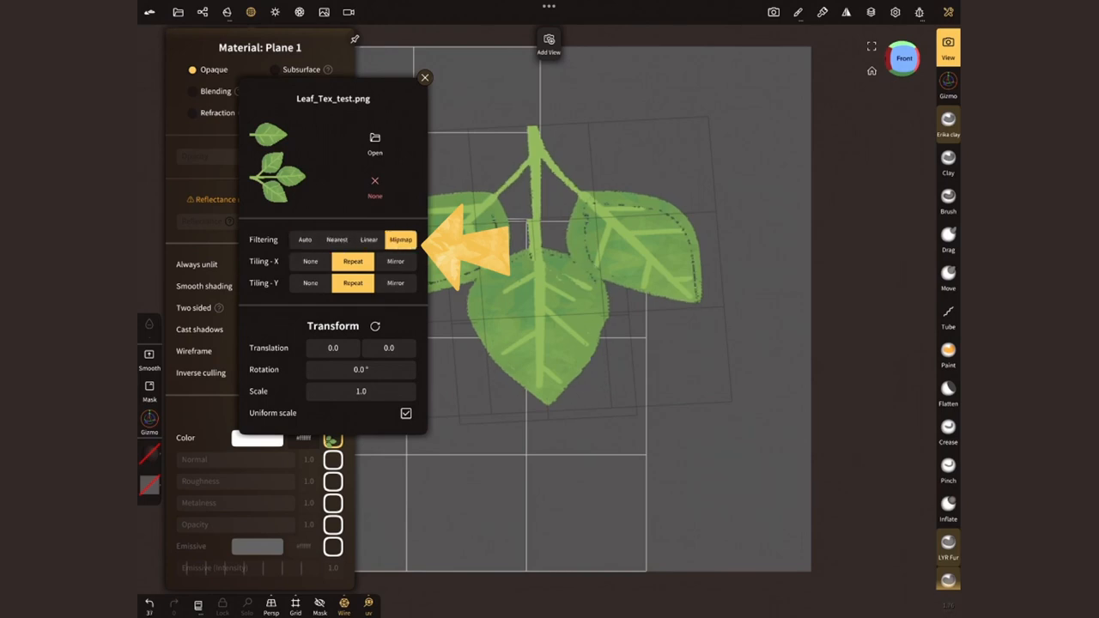
{"action": "left_click", "coordinate": [202, 12]}
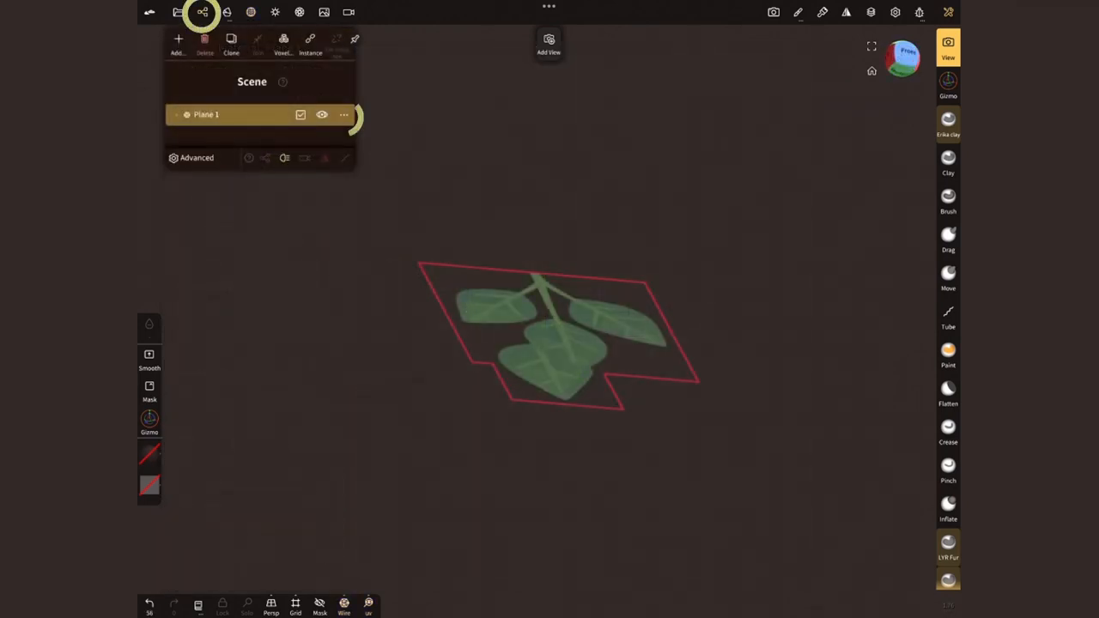
{"action": "left_click", "coordinate": [343, 114]}
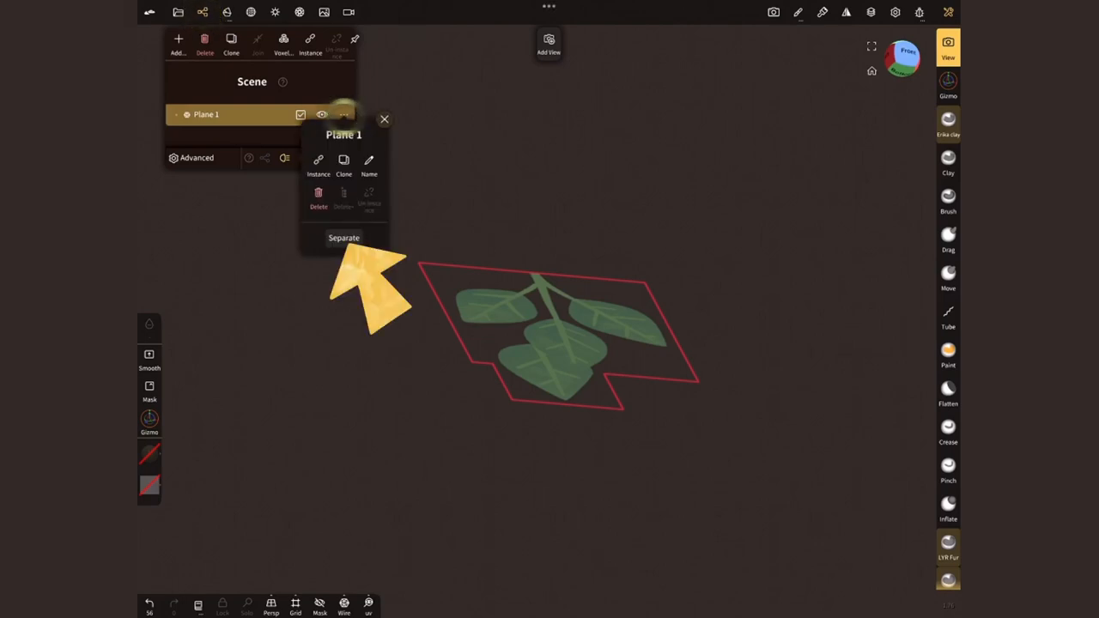
Step: Dismiss the Plane 1 options to prepare for drawing a tube
{"action": "left_click", "coordinate": [343, 237]}
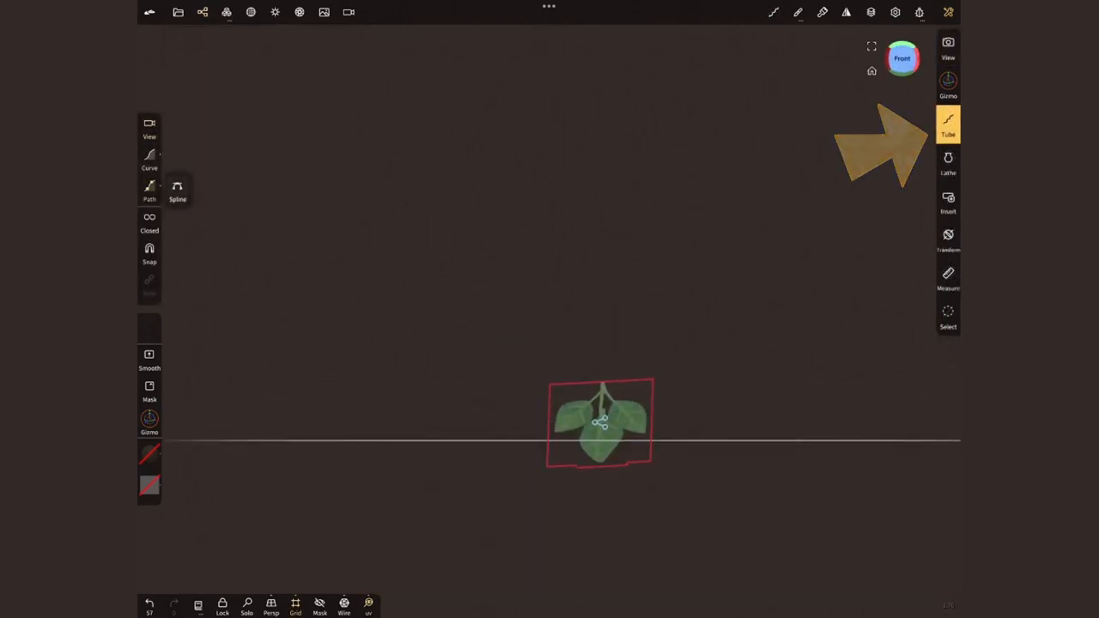
Step: Draw a tube path upward above the leaf card and taper the trunk toward its tip
{"action": "left_click", "coordinate": [150, 191]}
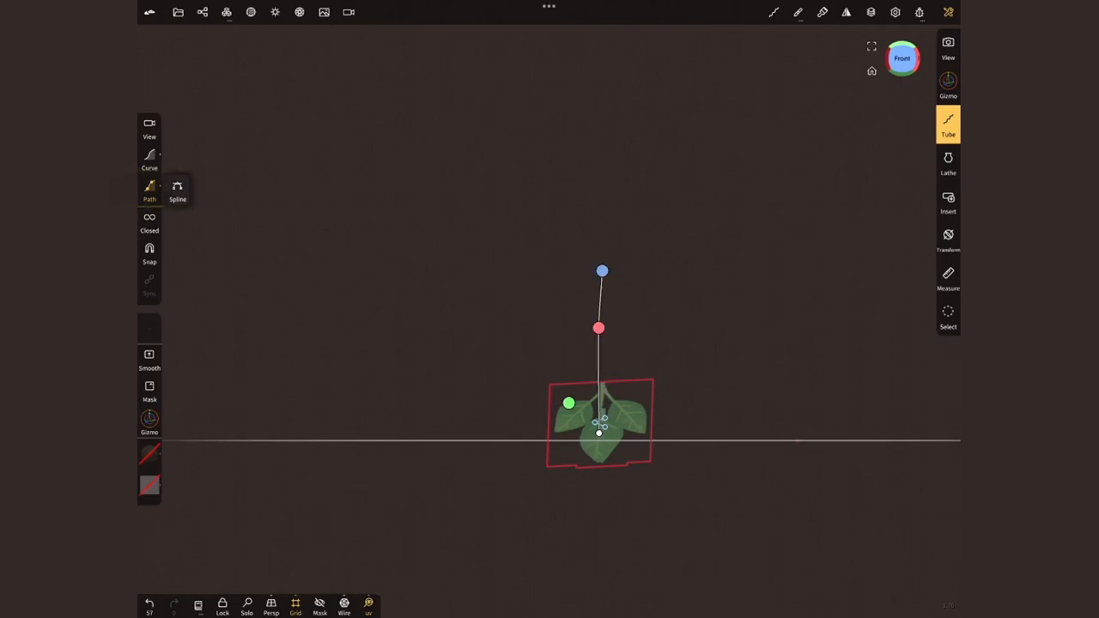
{"action": "left_click_drag", "start_coordinate": [601, 271], "coordinate": [590, 153]}
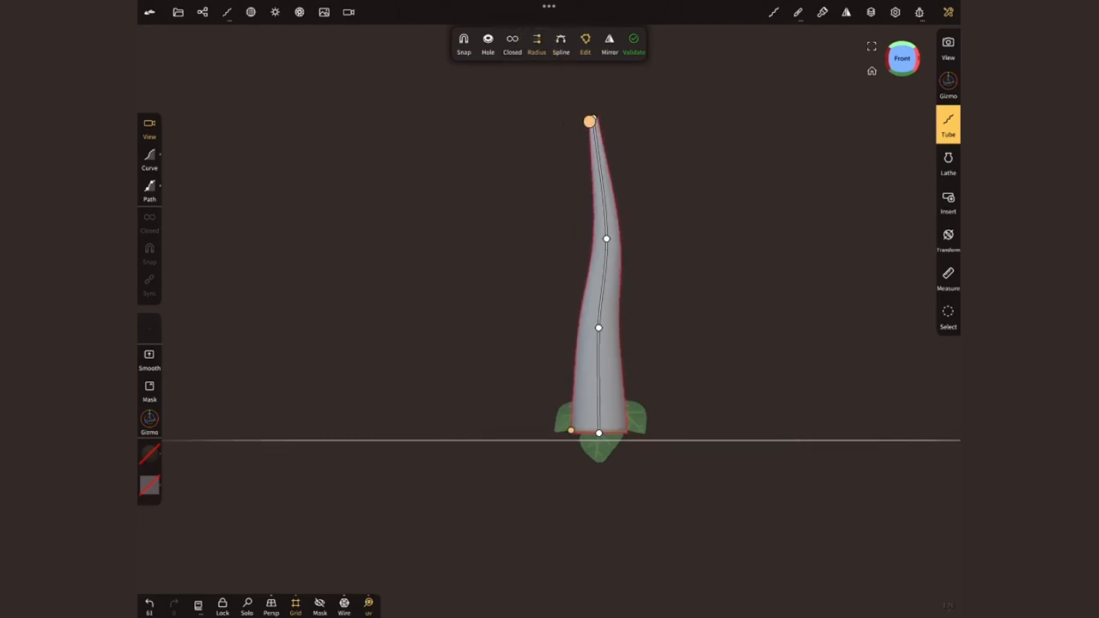
{"action": "left_click_drag", "start_coordinate": [599, 431], "coordinate": [593, 442]}
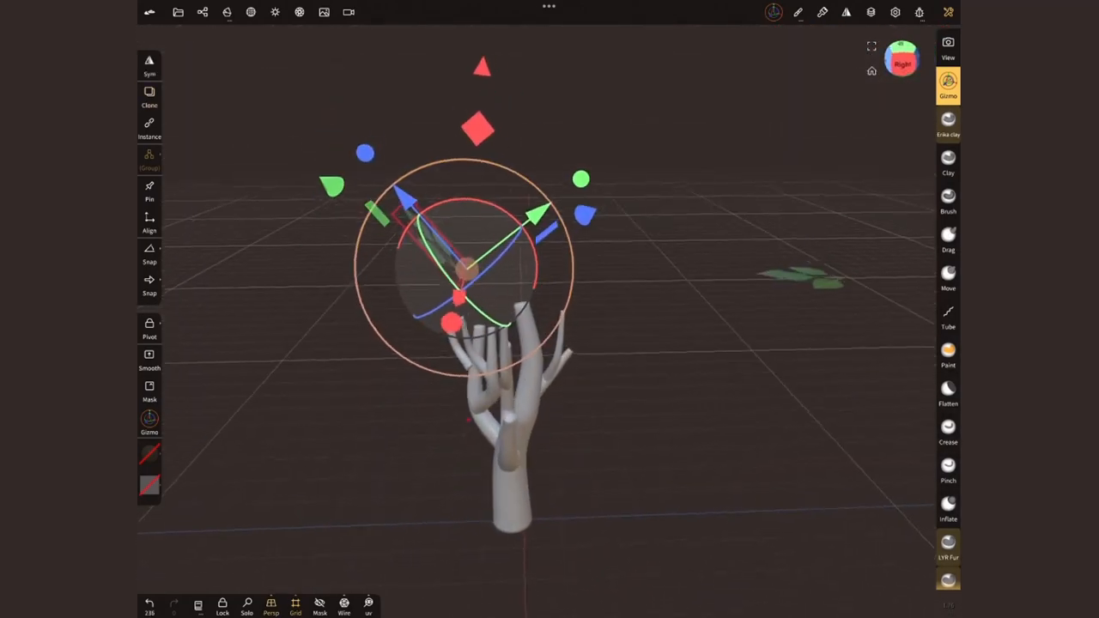
Step: Reposition a branch piece of the trunk with the Gizmo
{"action": "left_click", "coordinate": [149, 96]}
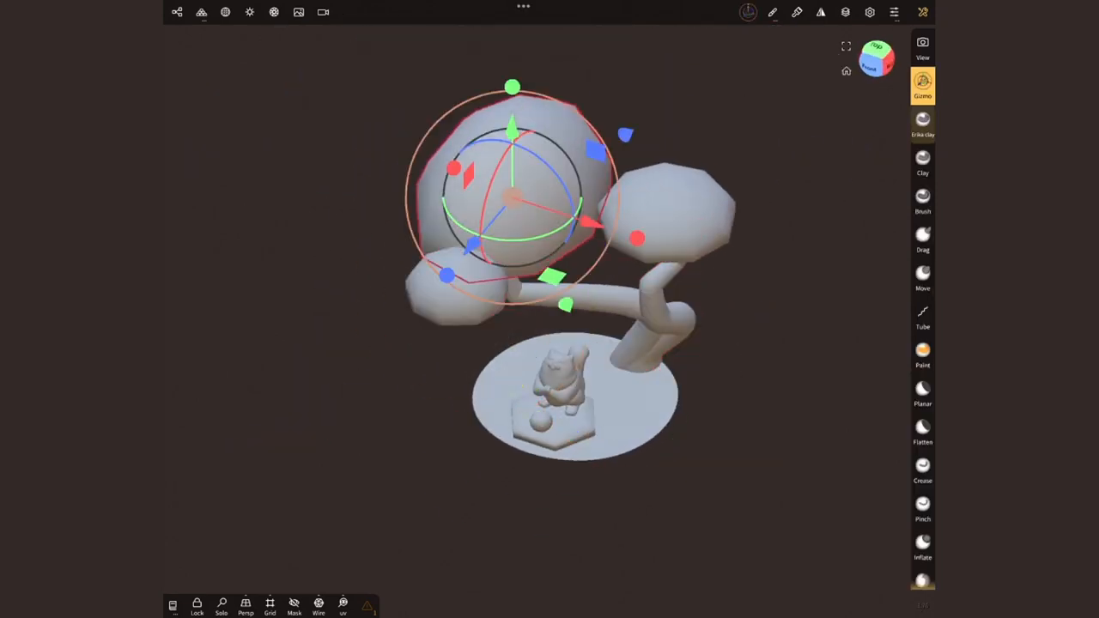
Step: Undo the last canopy placement change with Ctrl+Z
{"action": "key", "text": "ctrl+z"}
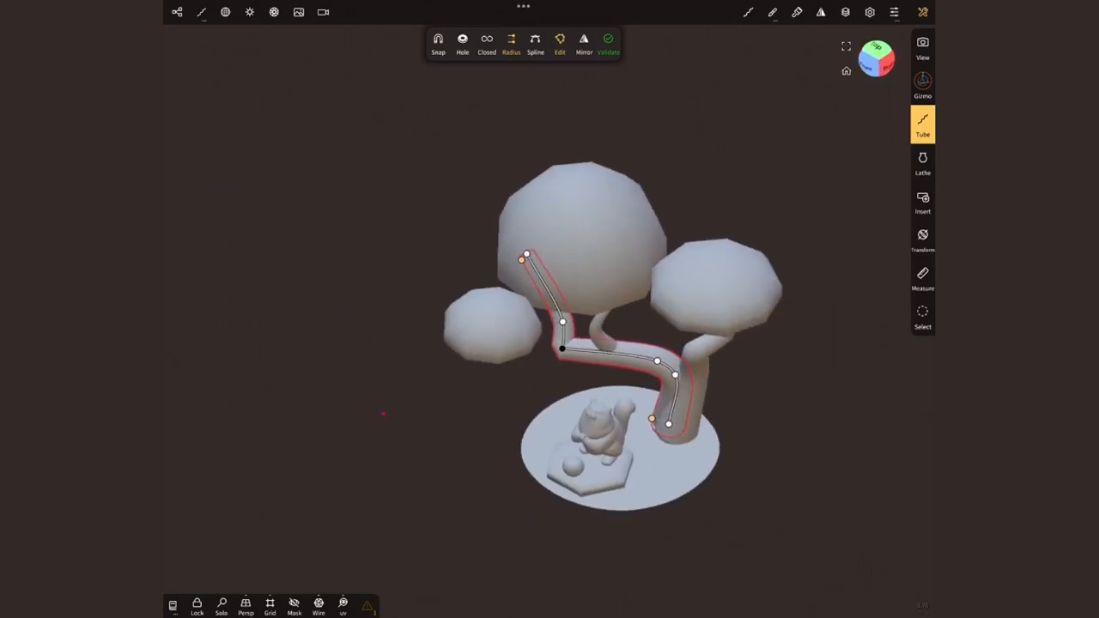
Step: Adjust a bend point along the trunk's Tube path
{"action": "left_click", "coordinate": [922, 84]}
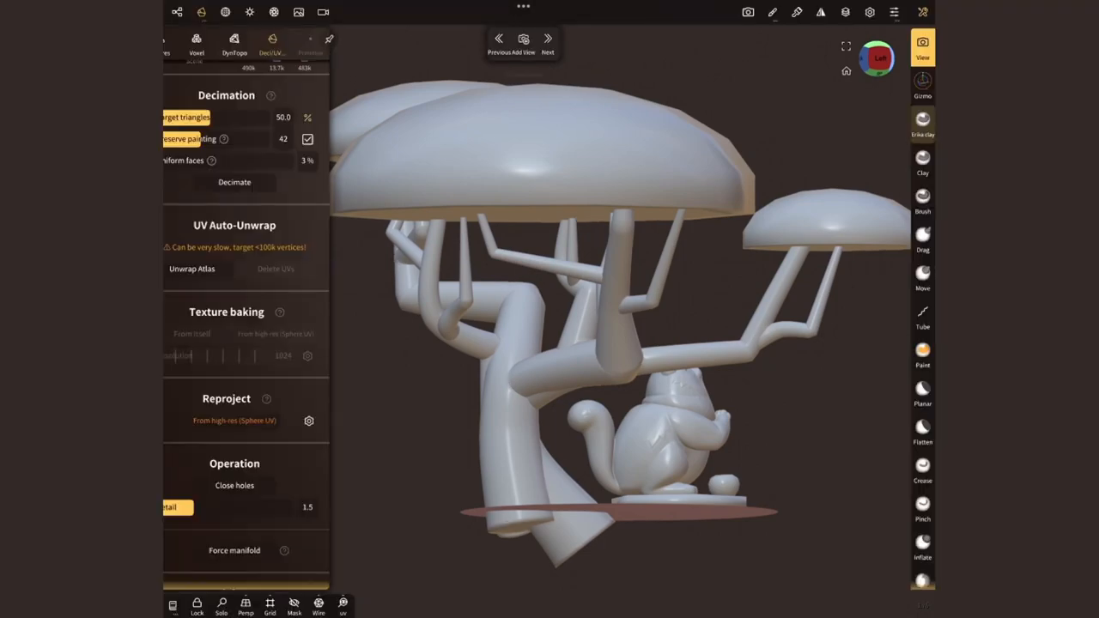
Step: Decimate the tree mesh to 50% of its triangles from the Deci/UV panel
{"action": "left_click", "coordinate": [318, 605]}
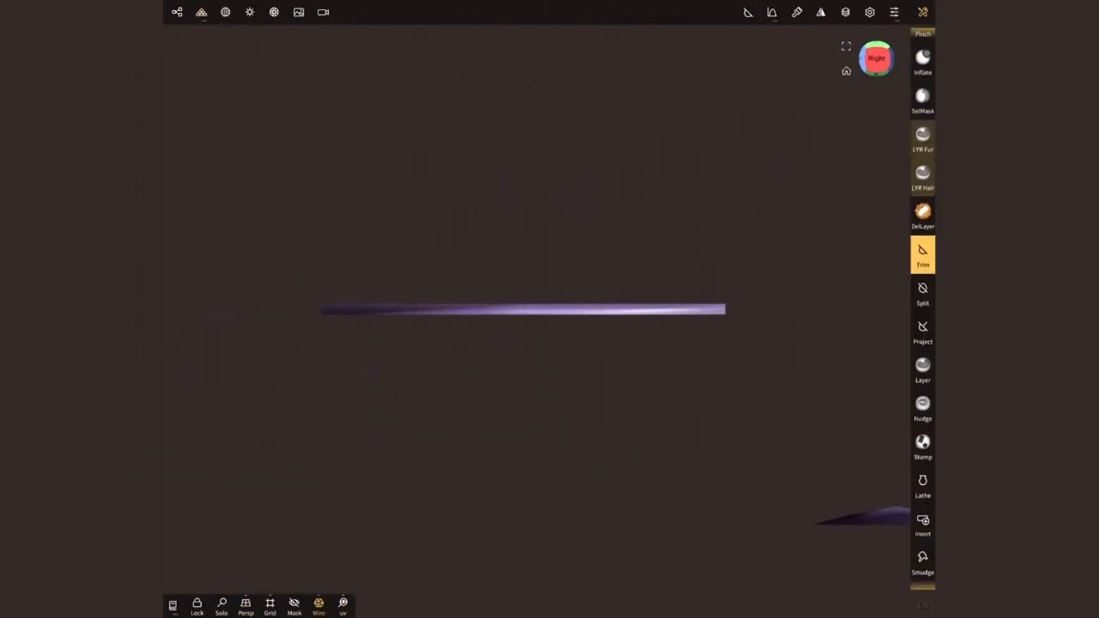
Step: Trim the purple slab and move the hexagonal frame into place with the Gizmo
{"action": "left_click", "coordinate": [922, 84]}
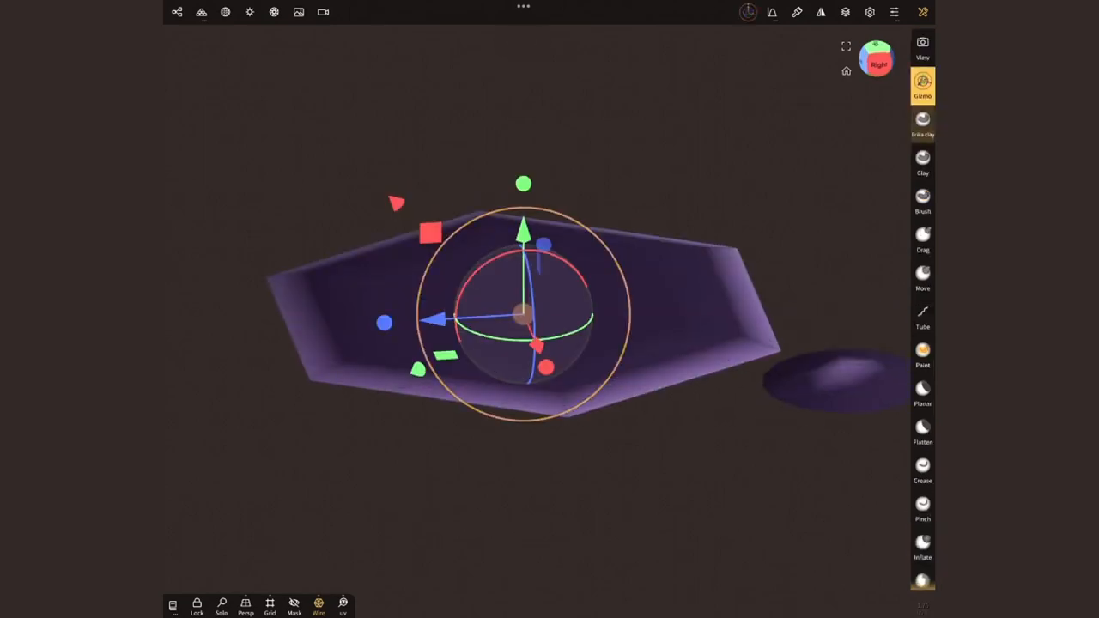
{"action": "left_click", "coordinate": [876, 58]}
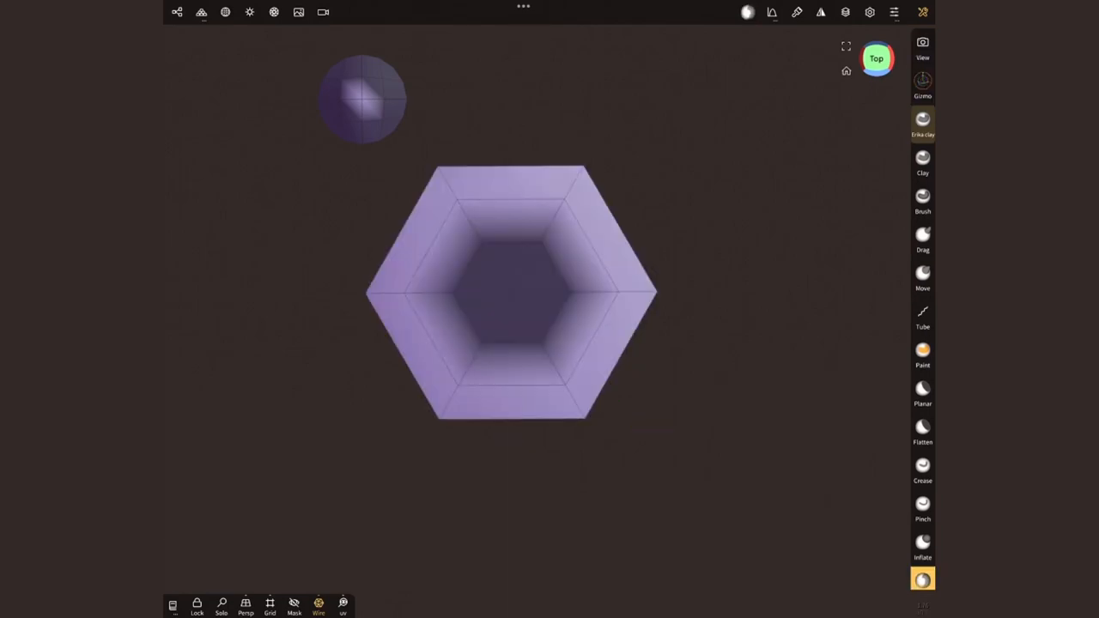
{"action": "left_click", "coordinate": [922, 85]}
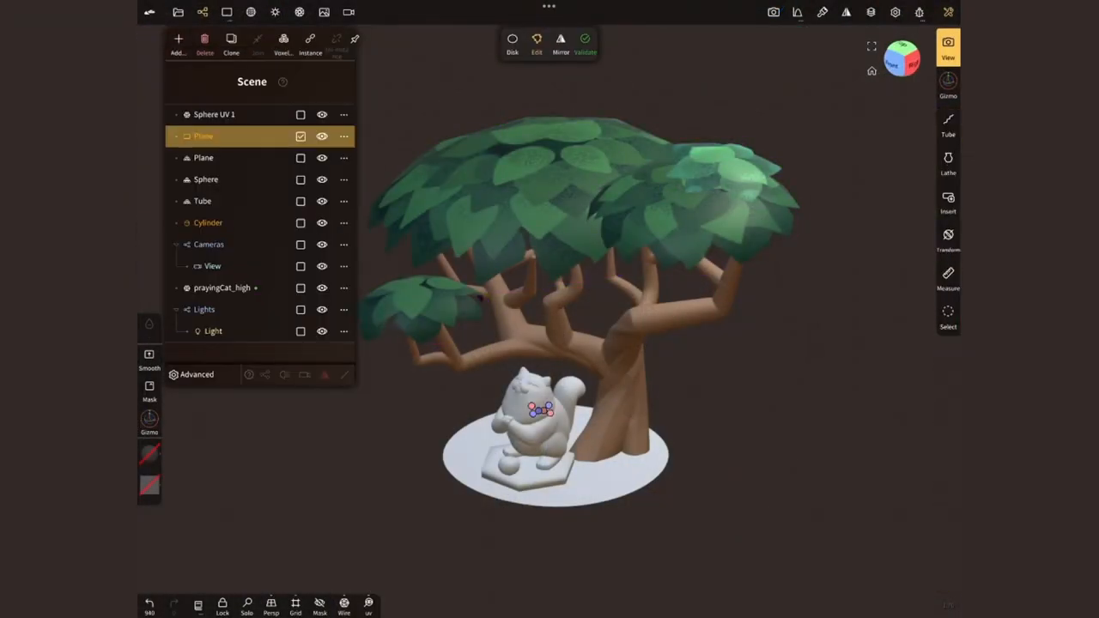
Step: Select the Plane object in the Scene panel
{"action": "left_click", "coordinate": [948, 84]}
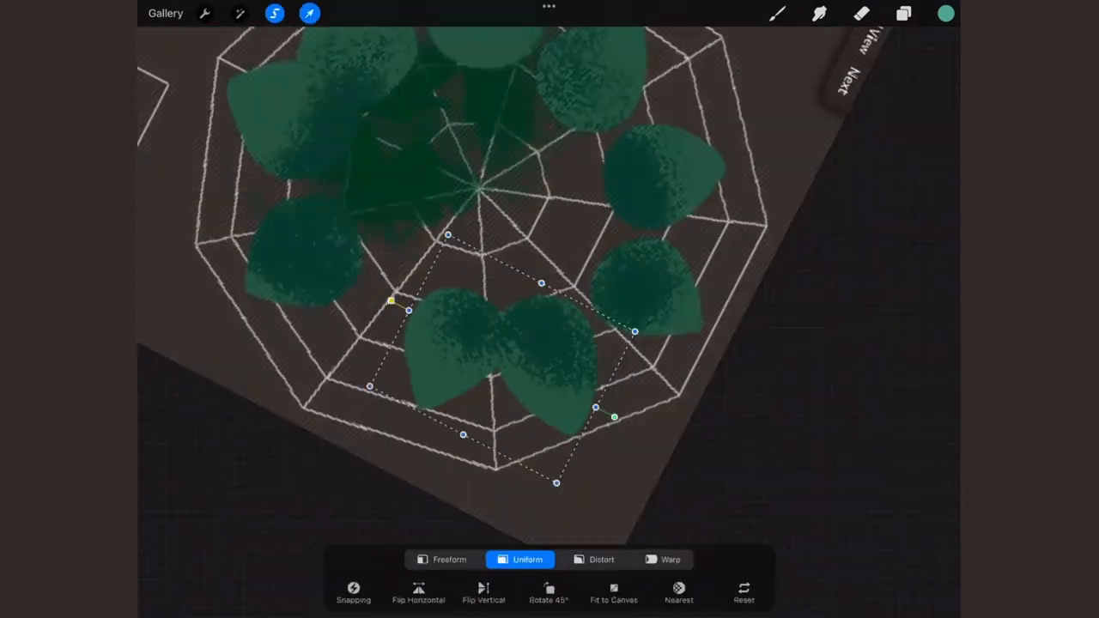
Step: Scale the two-leaf group uniformly with the Transform tool
{"action": "left_click", "coordinate": [902, 13]}
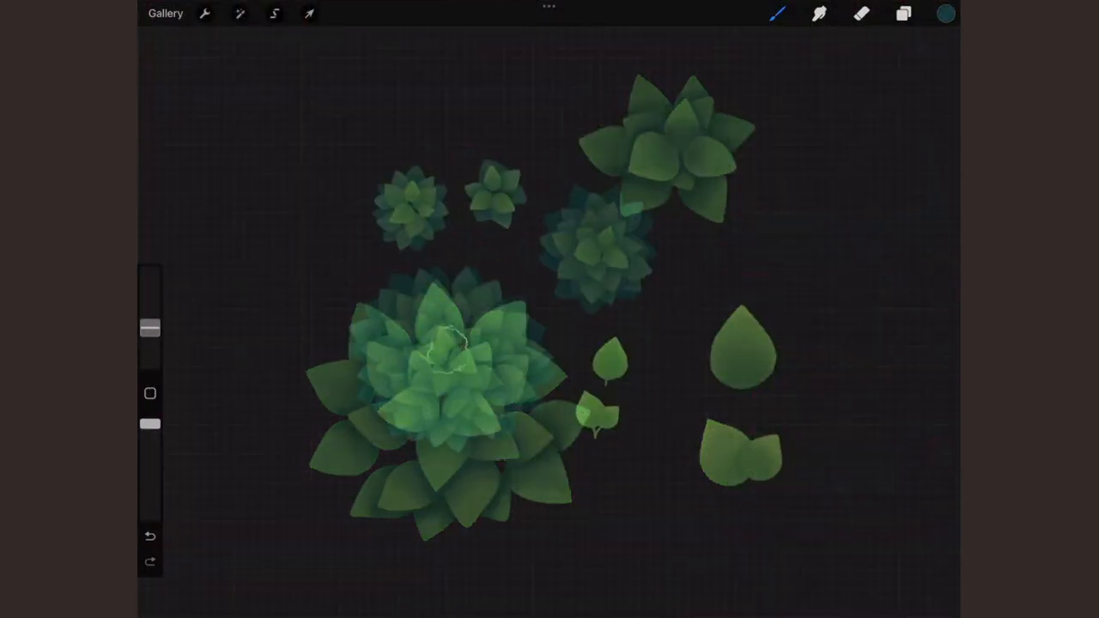
Step: Paint a lighter leaf on the large leaf cluster
{"action": "left_click", "coordinate": [902, 13]}
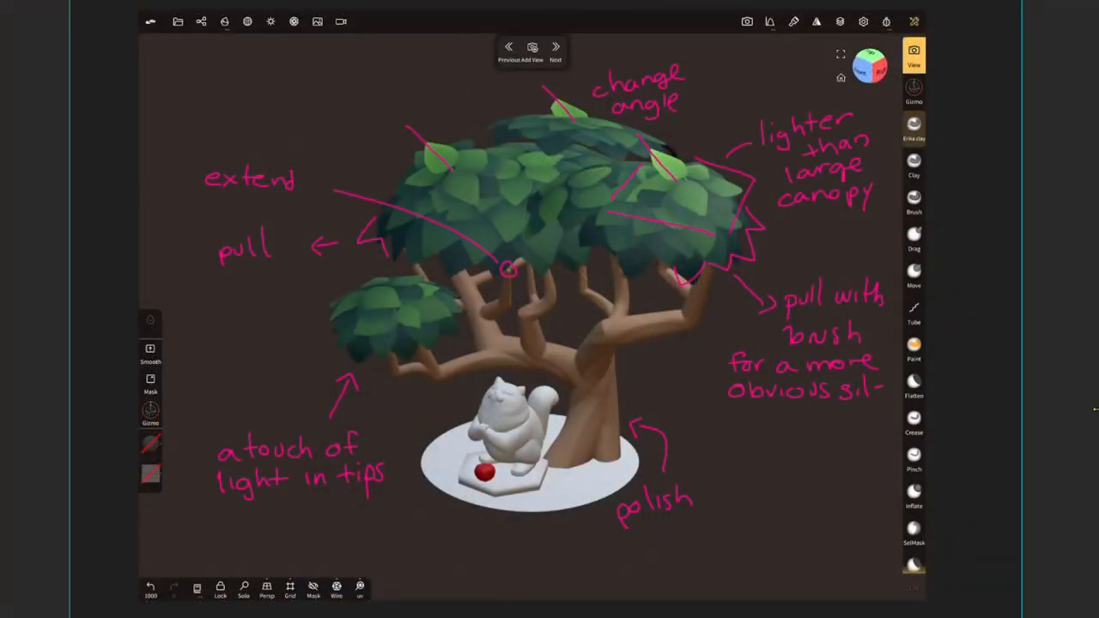
{"action": "mouse_move", "coordinate": [1076, 425]}
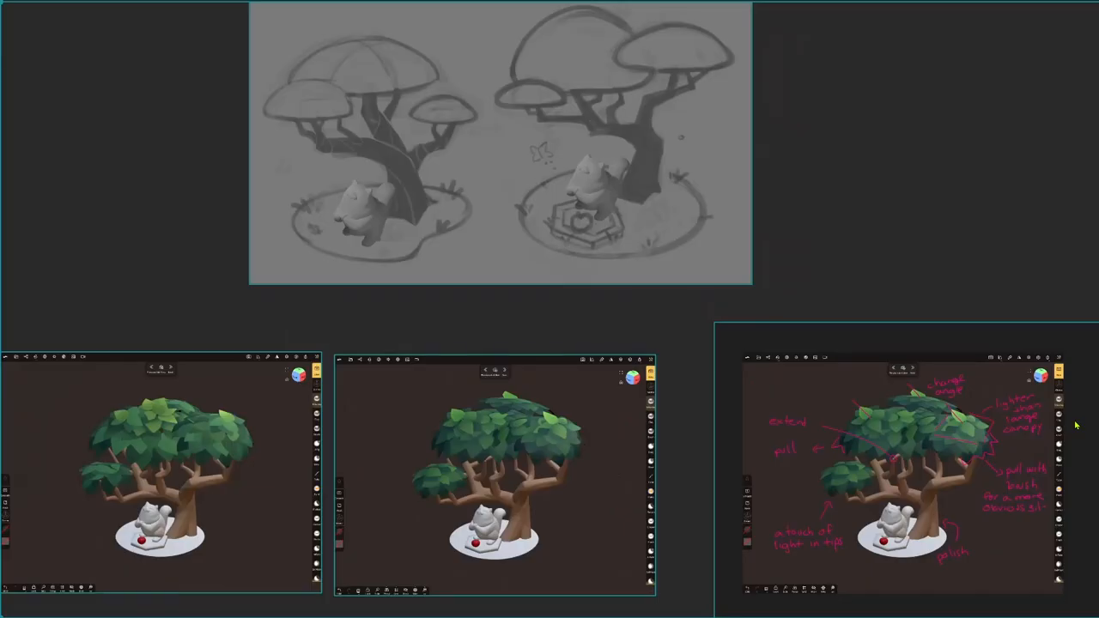
{"action": "mouse_move", "coordinate": [543, 306]}
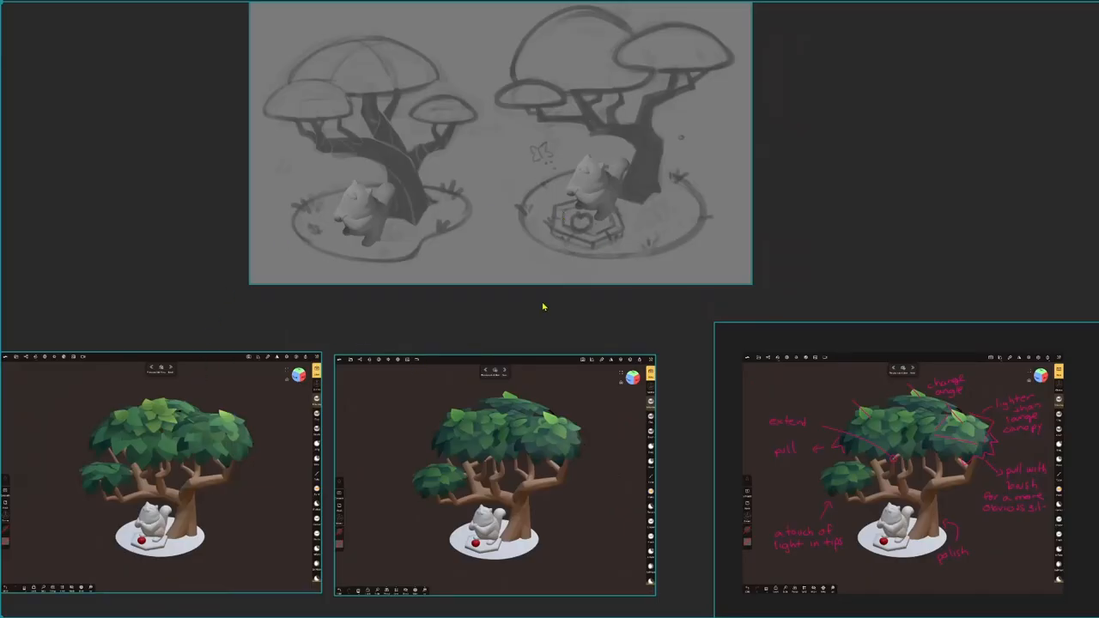